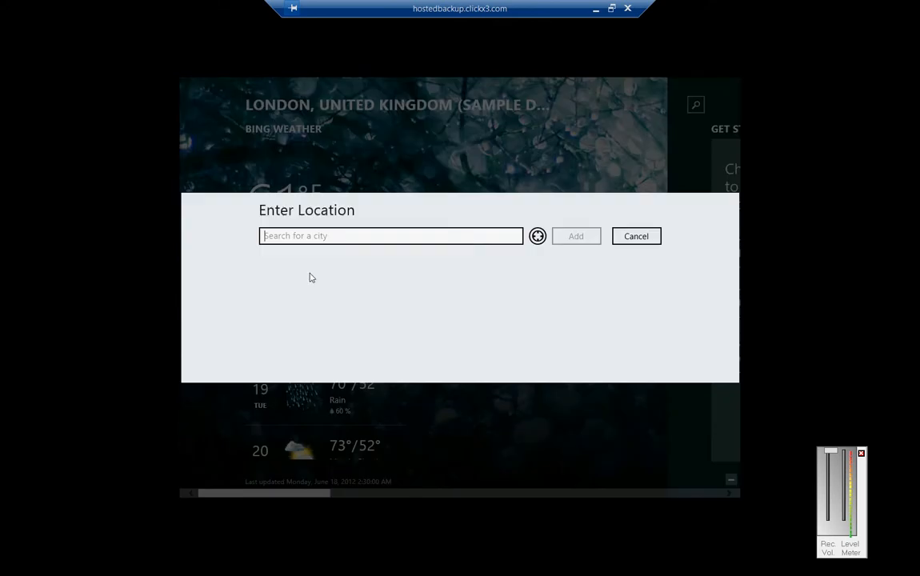
mouse_move(365, 122)
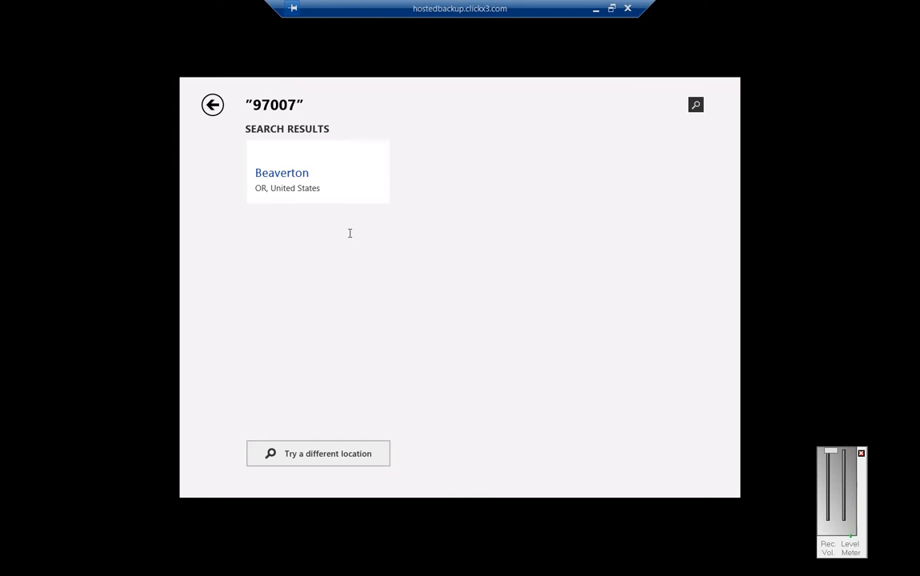
Show Beaverton, OR's forecast and scroll down through the coming days.
click(281, 173)
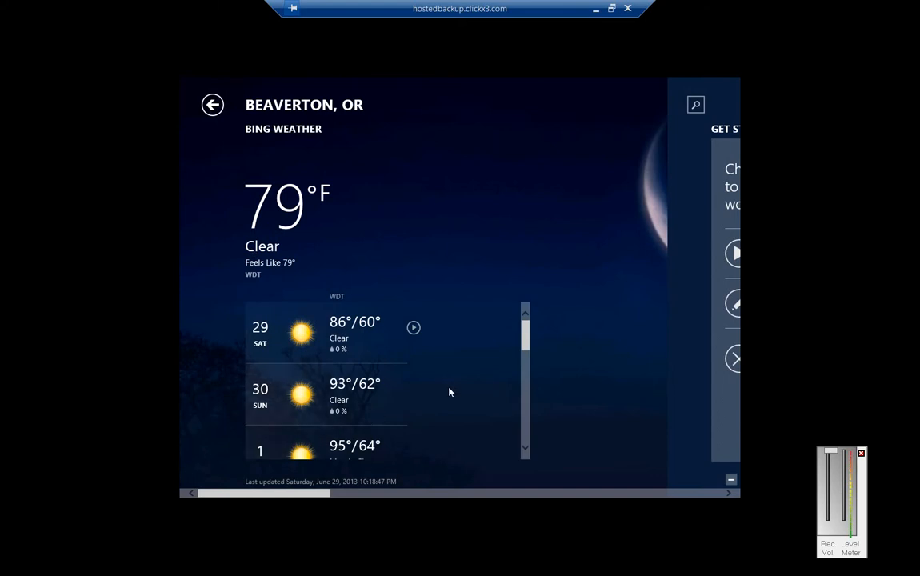
scroll(down, 3)
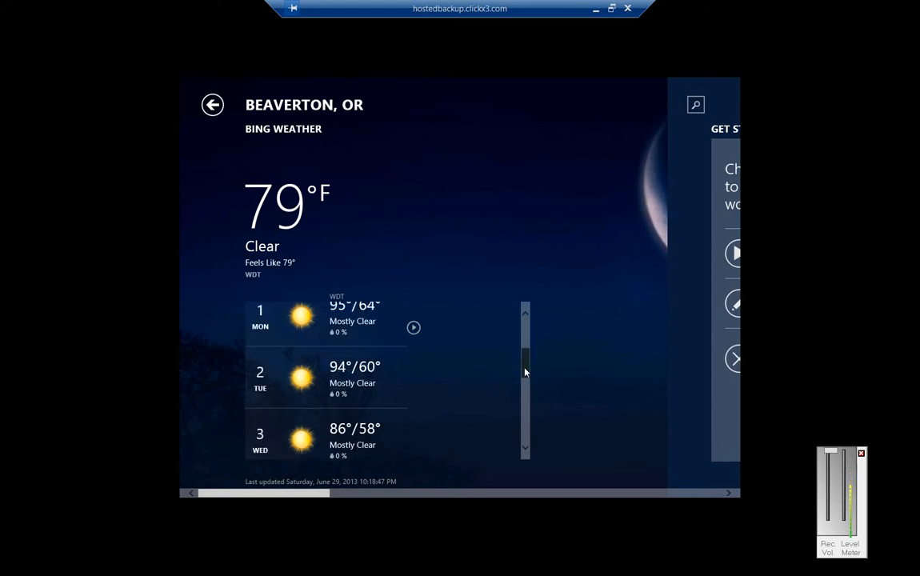
scroll(down, 3)
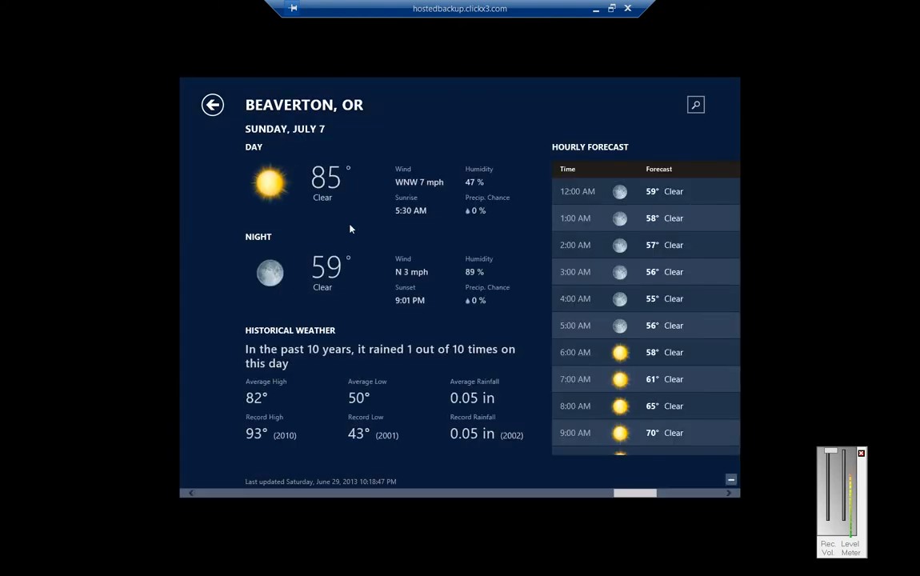
mouse_move(604, 290)
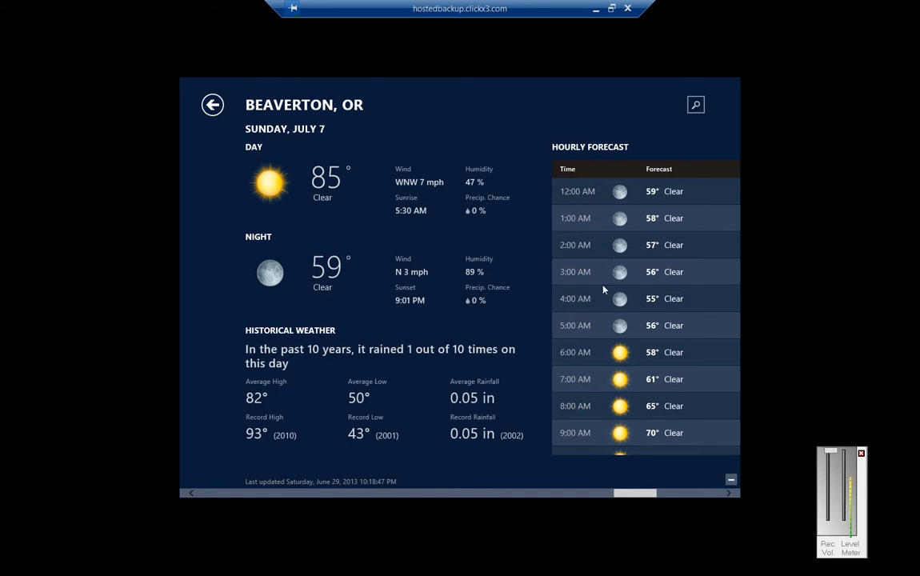
mouse_move(281, 274)
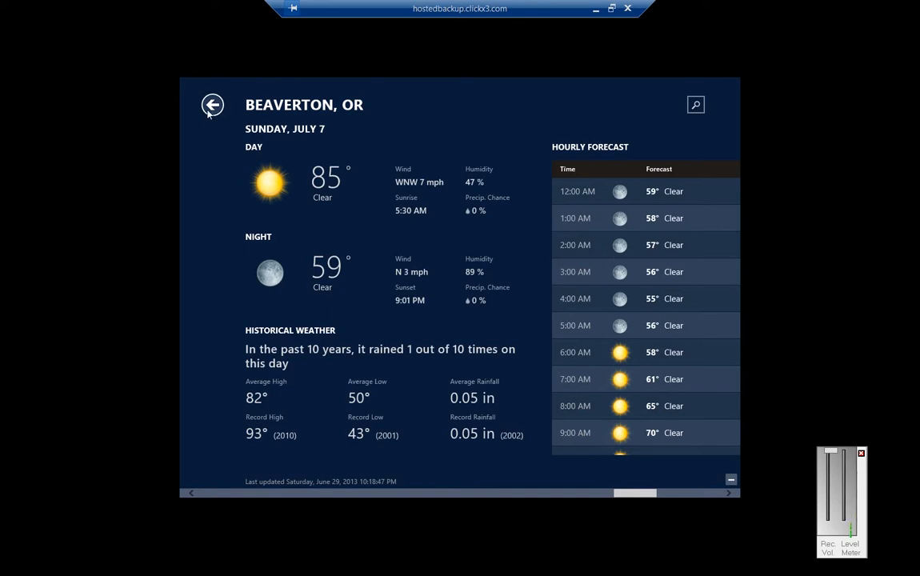
Go back from the Sunday details to Beaverton's main forecast page.
click(211, 106)
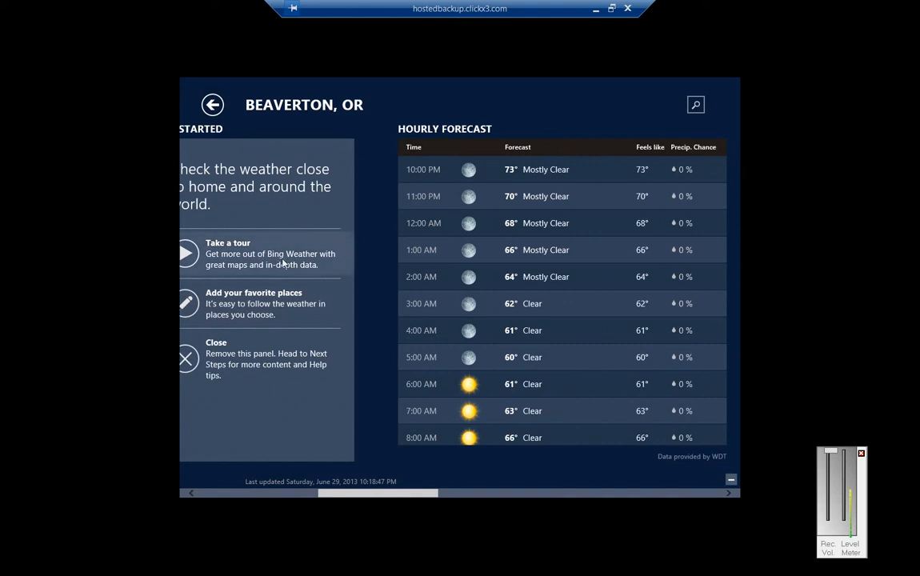
mouse_move(285, 317)
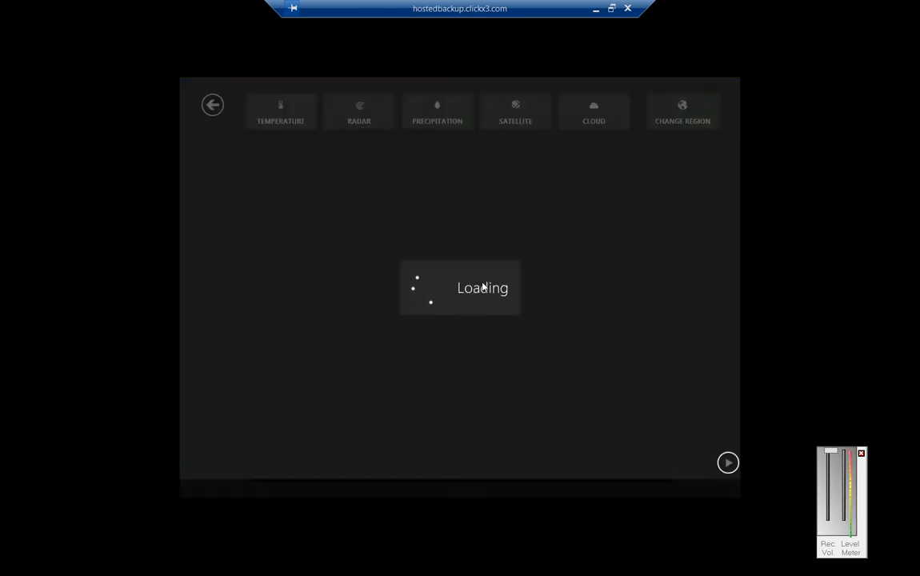
View the Pacific Northwest map as radar, then precipitation, then satellite imagery.
click(359, 112)
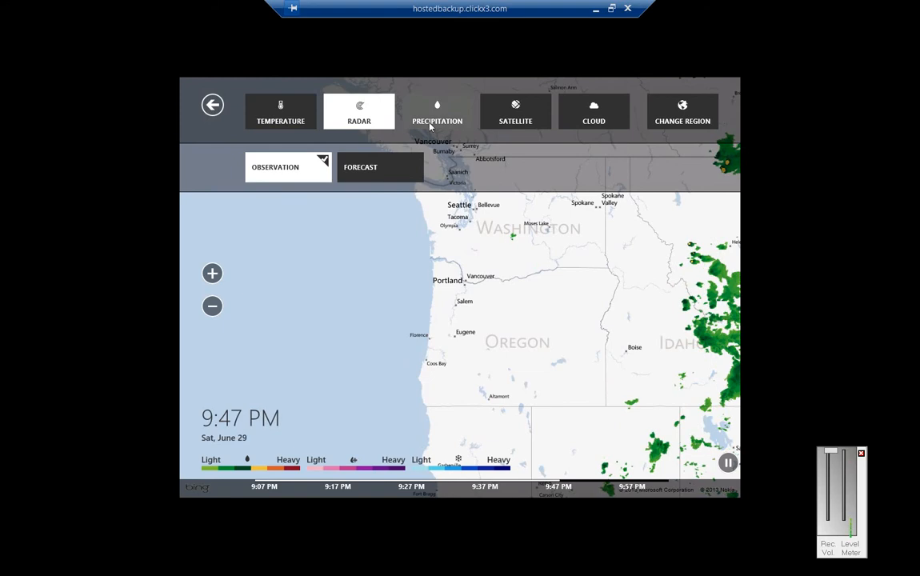
click(437, 112)
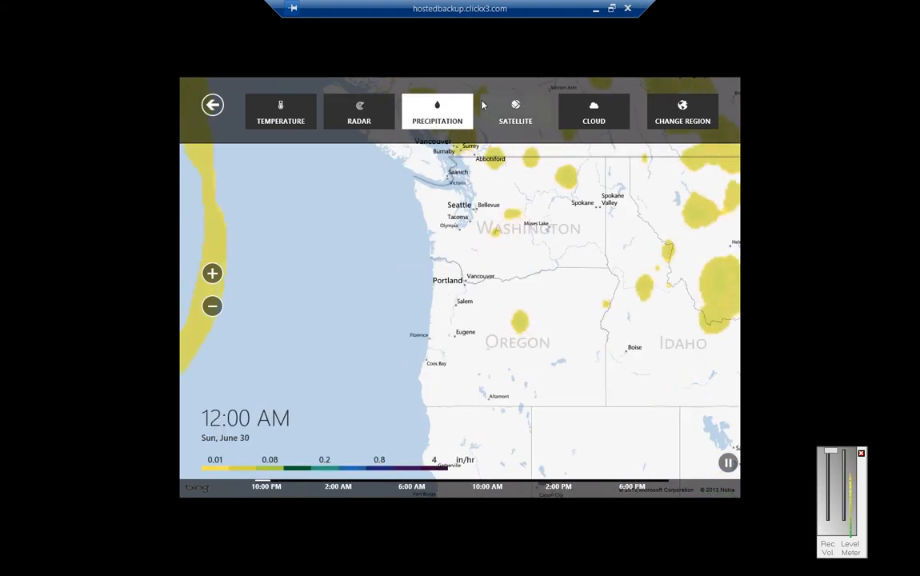
click(515, 112)
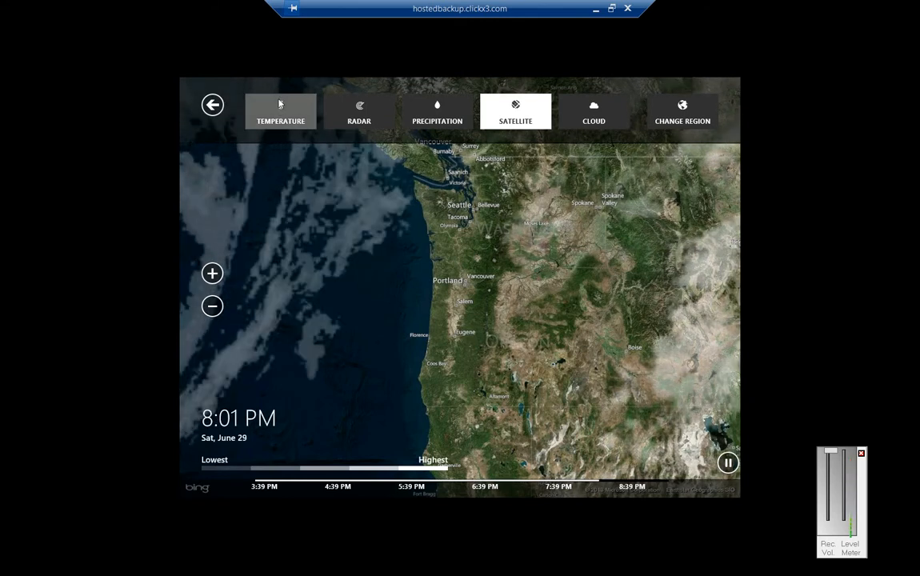
Show the Pacific Northwest temperature layer and bring up the Change Region continent list.
click(280, 111)
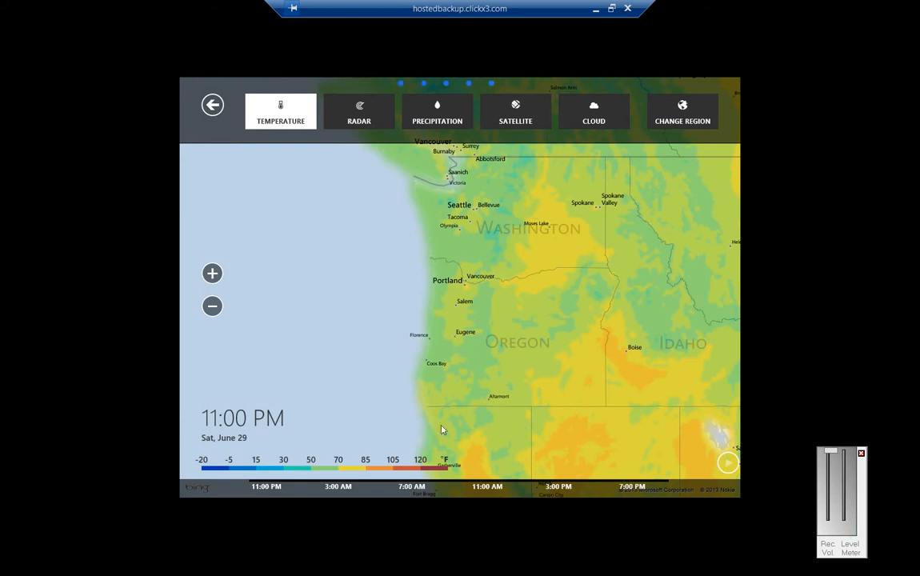
click(729, 463)
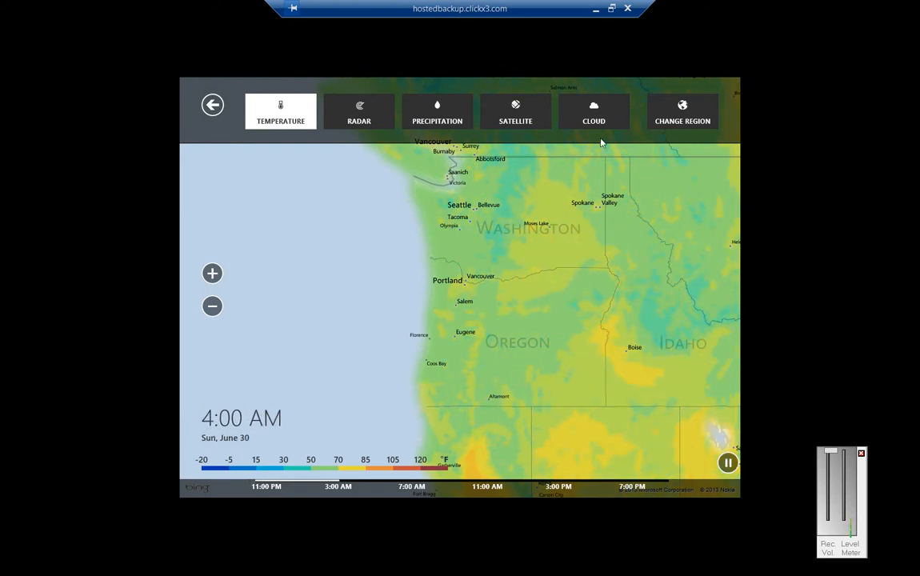
click(682, 112)
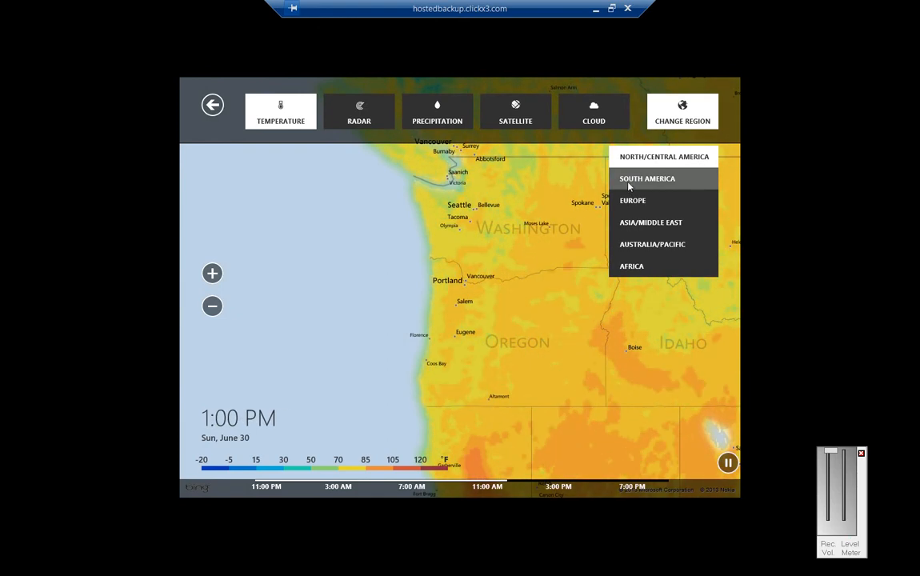
View South America's temperature and satellite maps, then return to the Pacific Northwest temperature map.
click(646, 179)
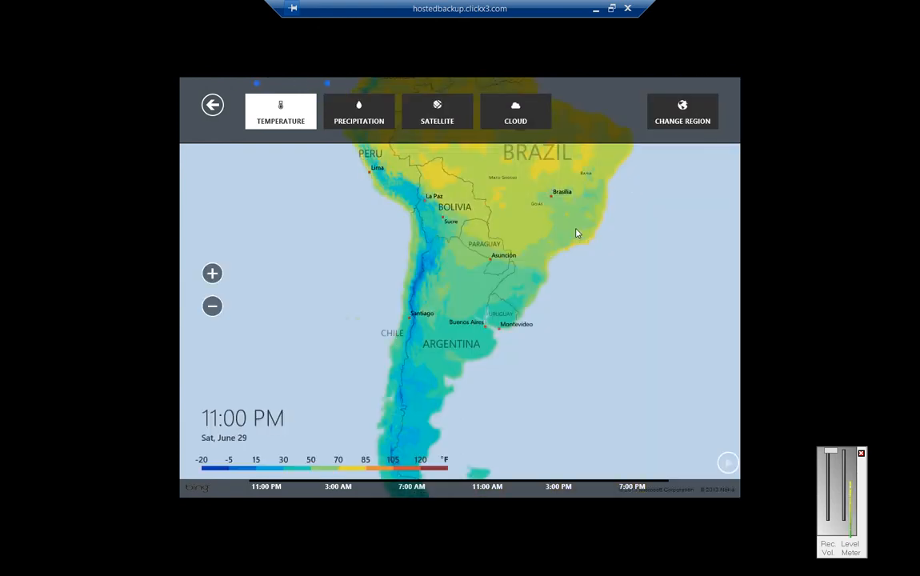
click(728, 463)
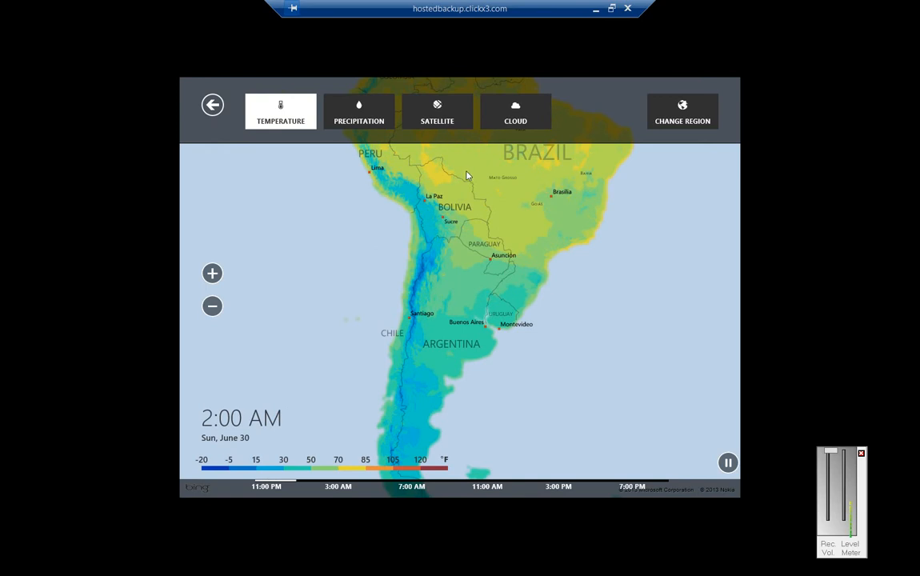
click(437, 112)
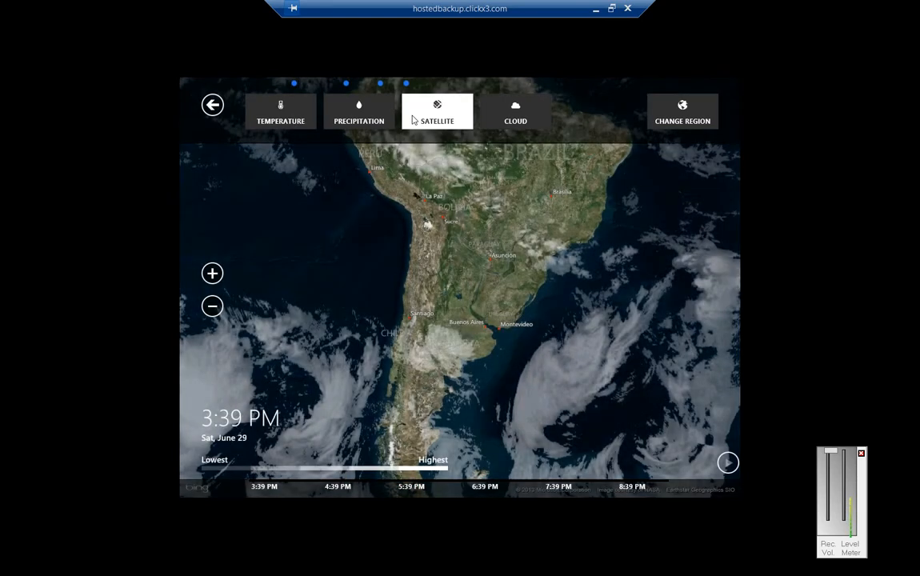
click(729, 462)
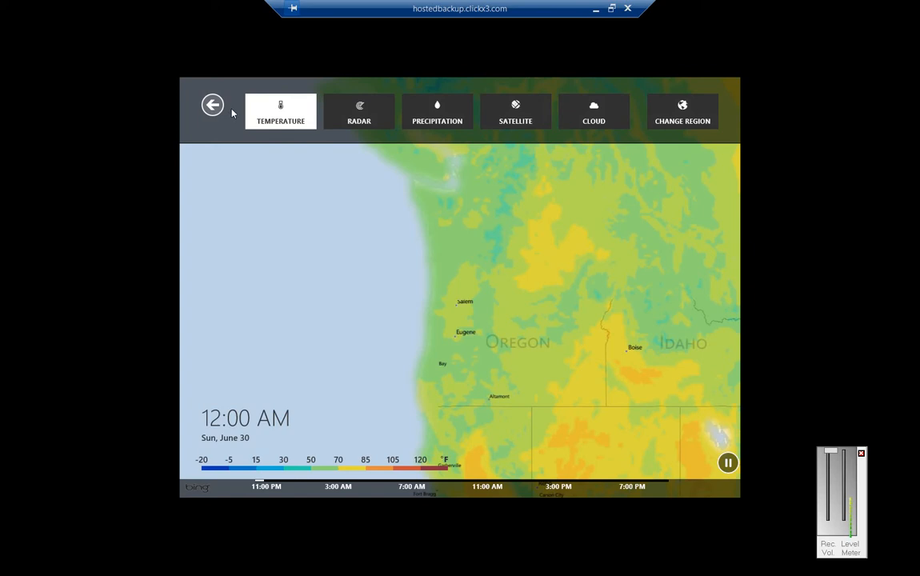
Leave the weather maps and return to Beaverton, OR's forecast page.
click(211, 106)
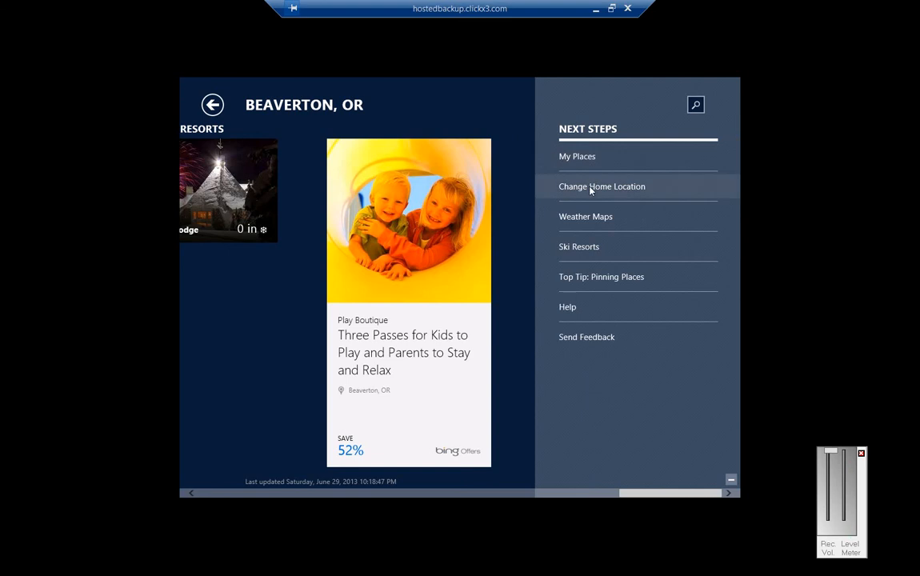
mouse_move(602, 277)
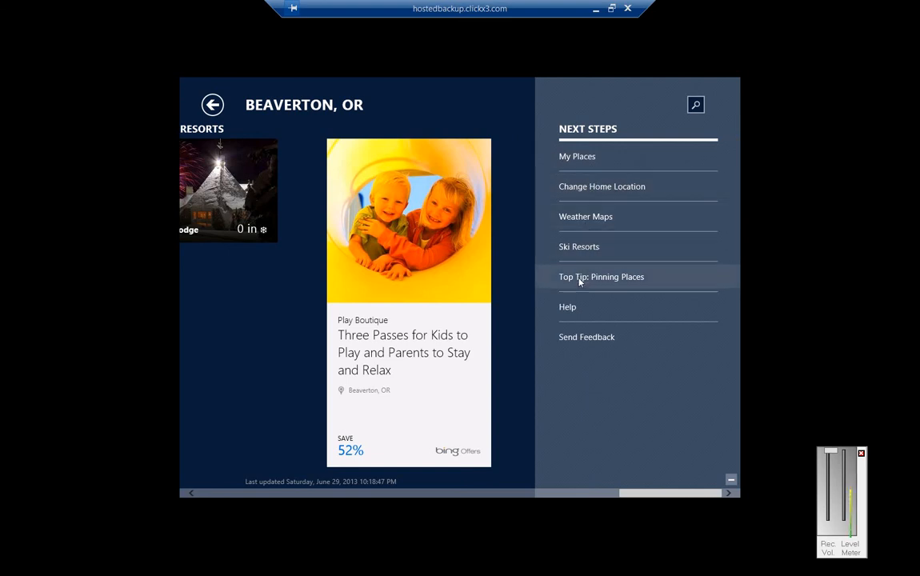